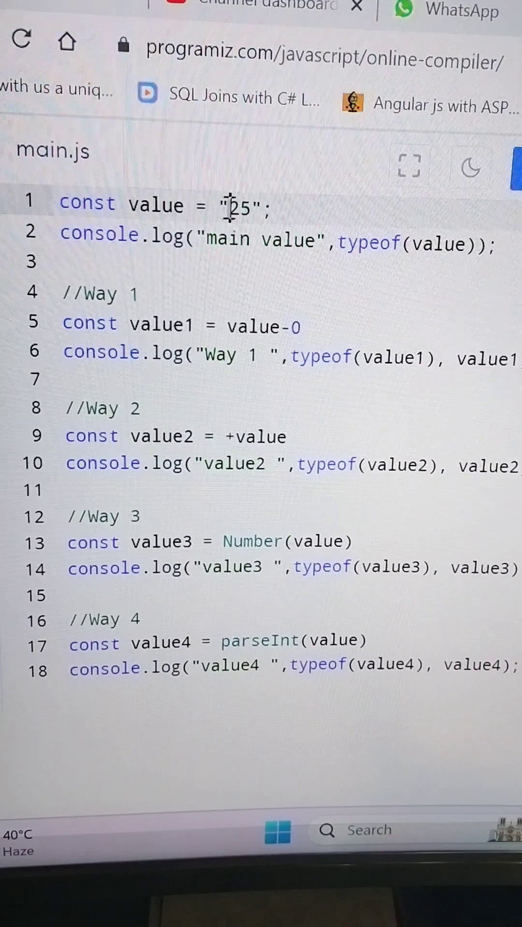
Step: Run main.js so the output lists the string type and number 25 for all four conversions
left_click(274, 168)
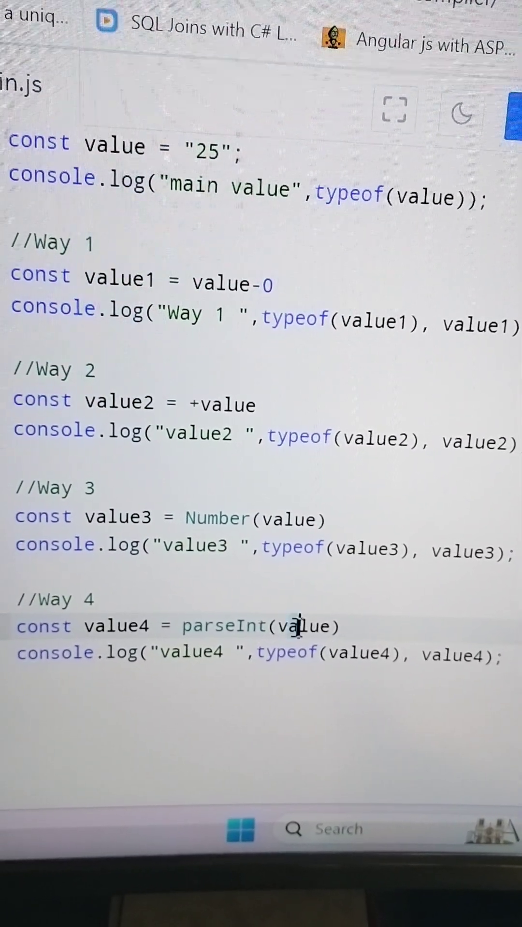
left_click(98, 248)
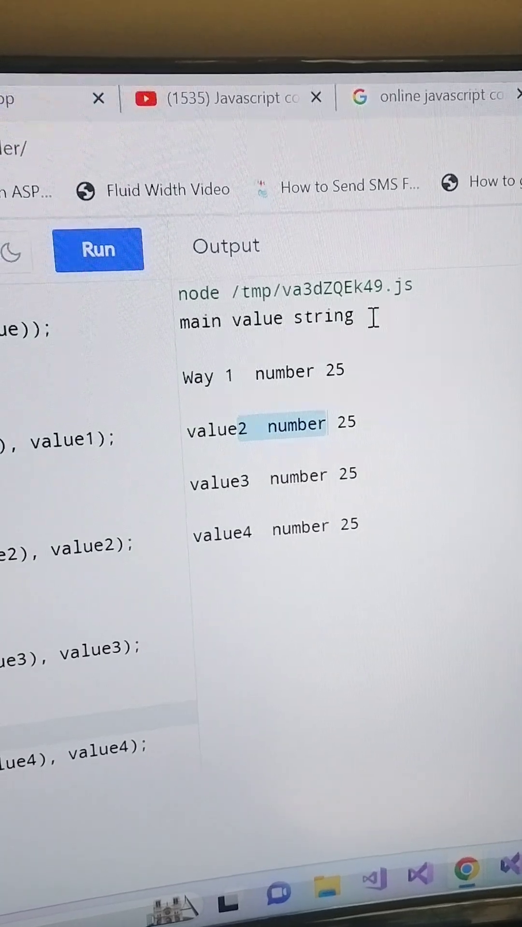